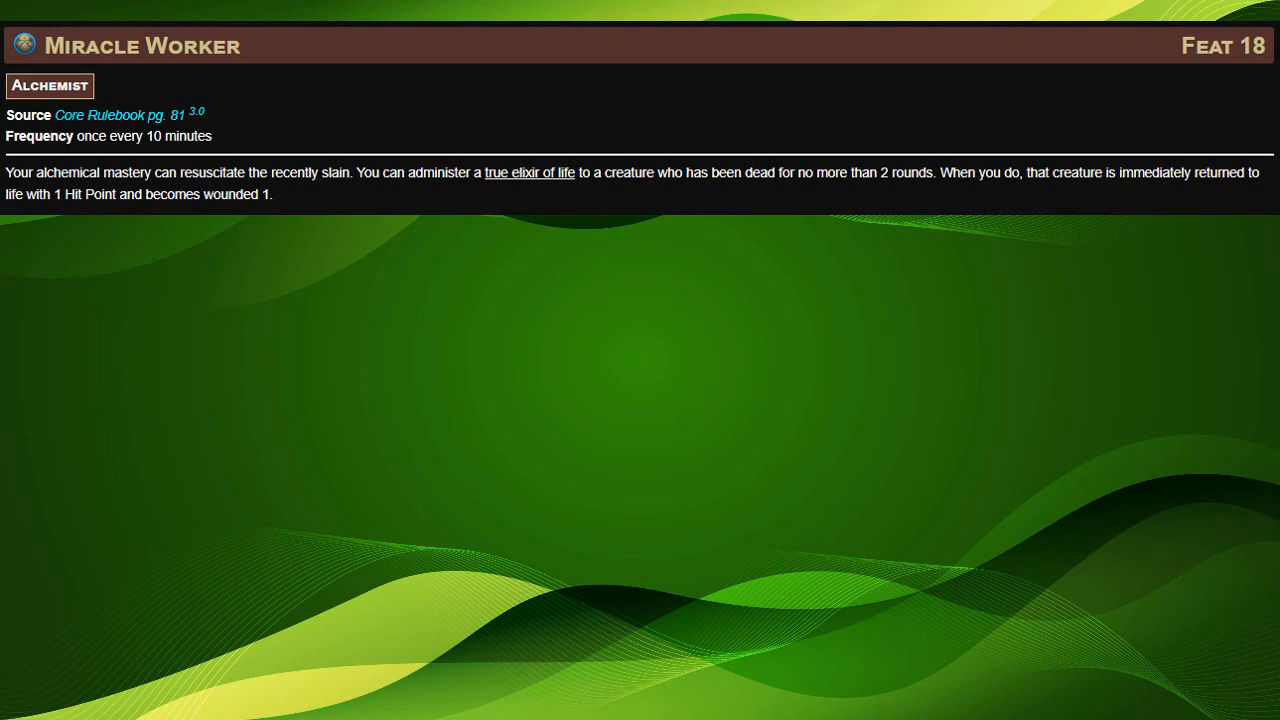
text(*Resurect fallen party members!)
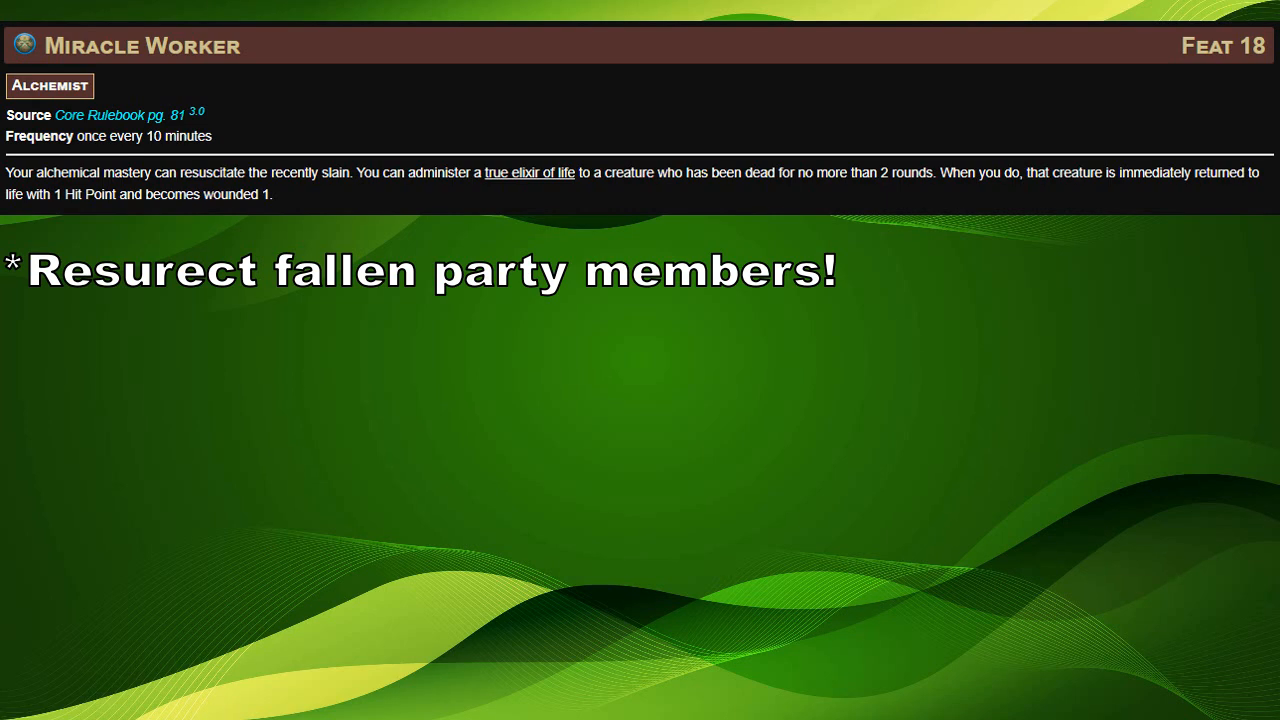
text(Can only use once per encounter maybe less.)
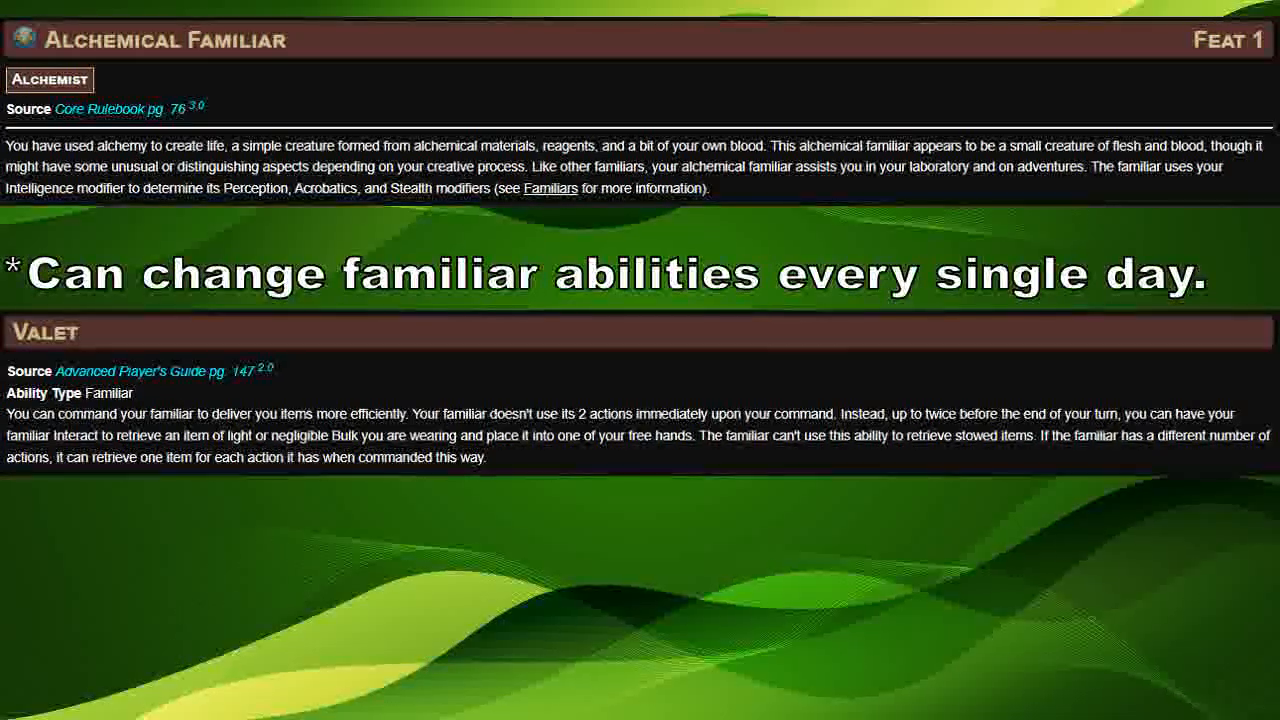
scroll(down, 3)
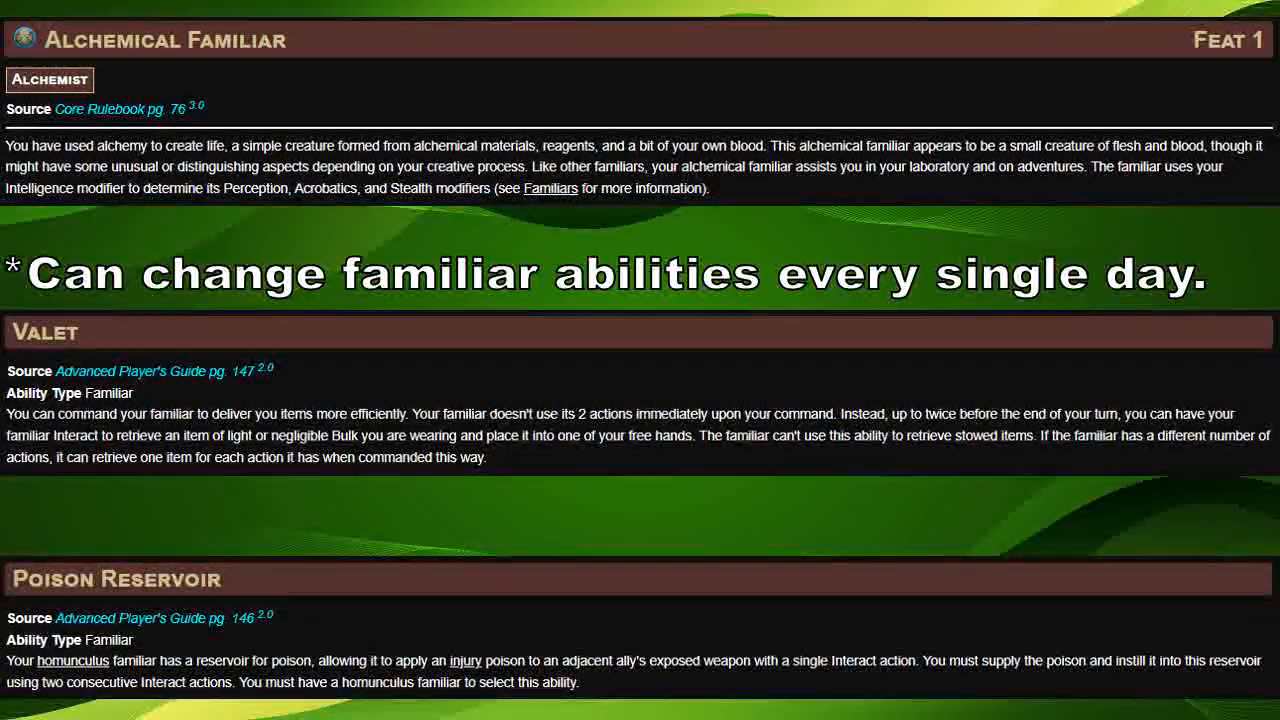
scroll(down, 3)
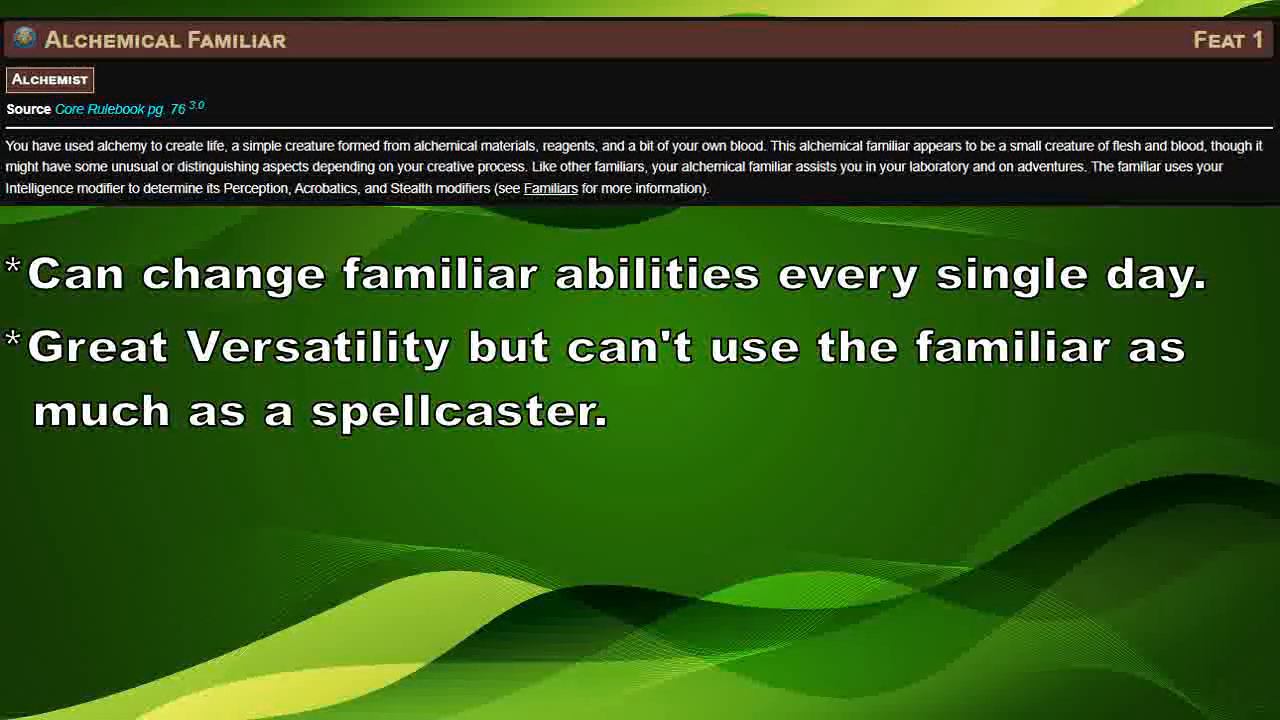
scroll(down, 3)
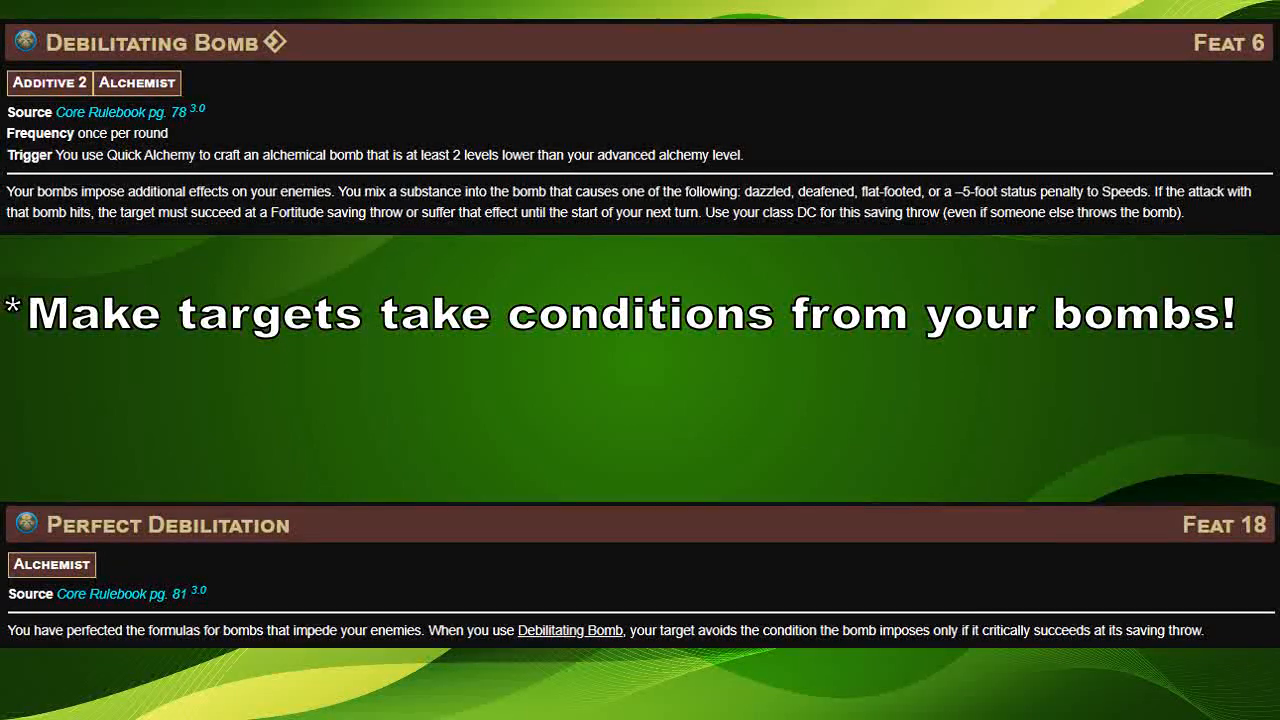
scroll(down, 3)
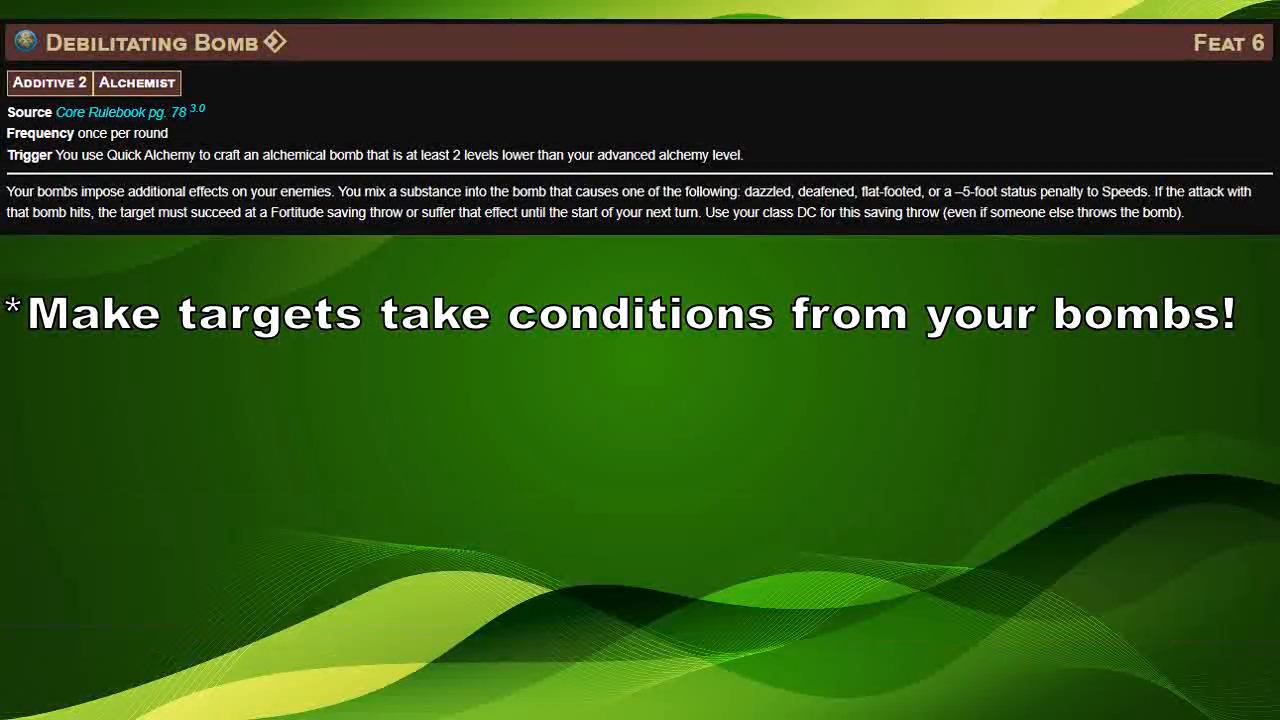